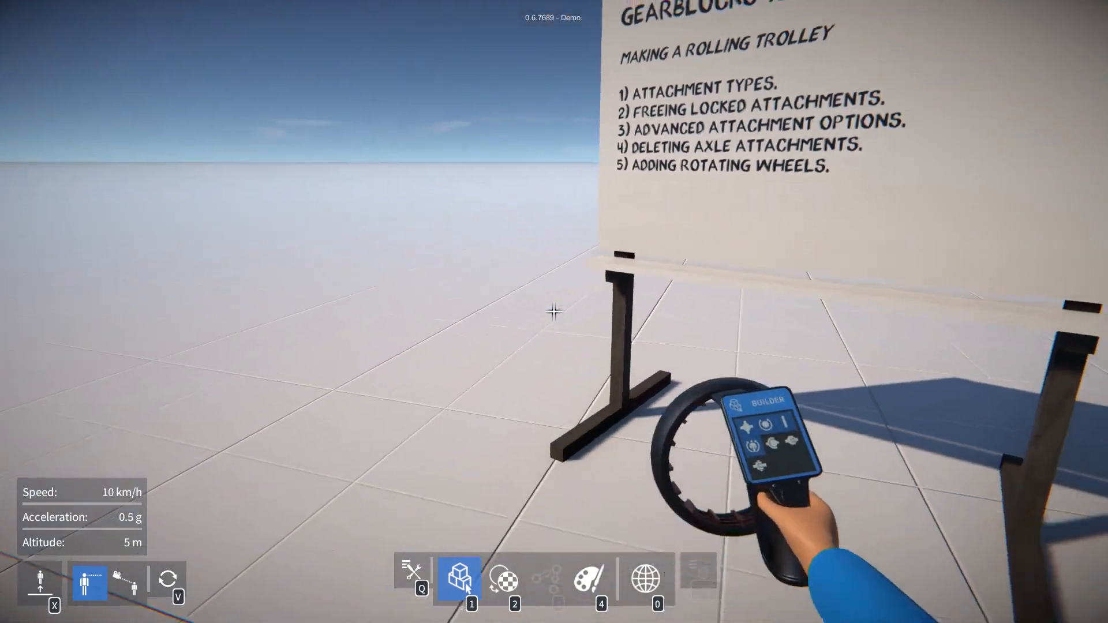
Pick a long Axle from the parts catalogue's axle category and close the catalogue.
{"action": "left_click", "coordinate": [458, 578]}
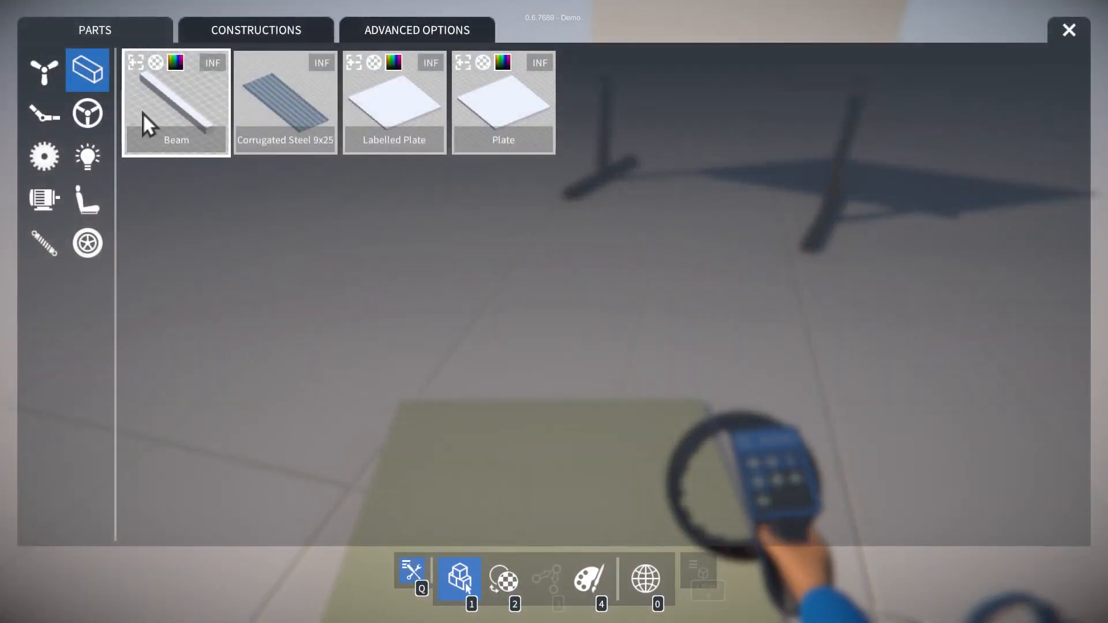
{"action": "left_click", "coordinate": [176, 103]}
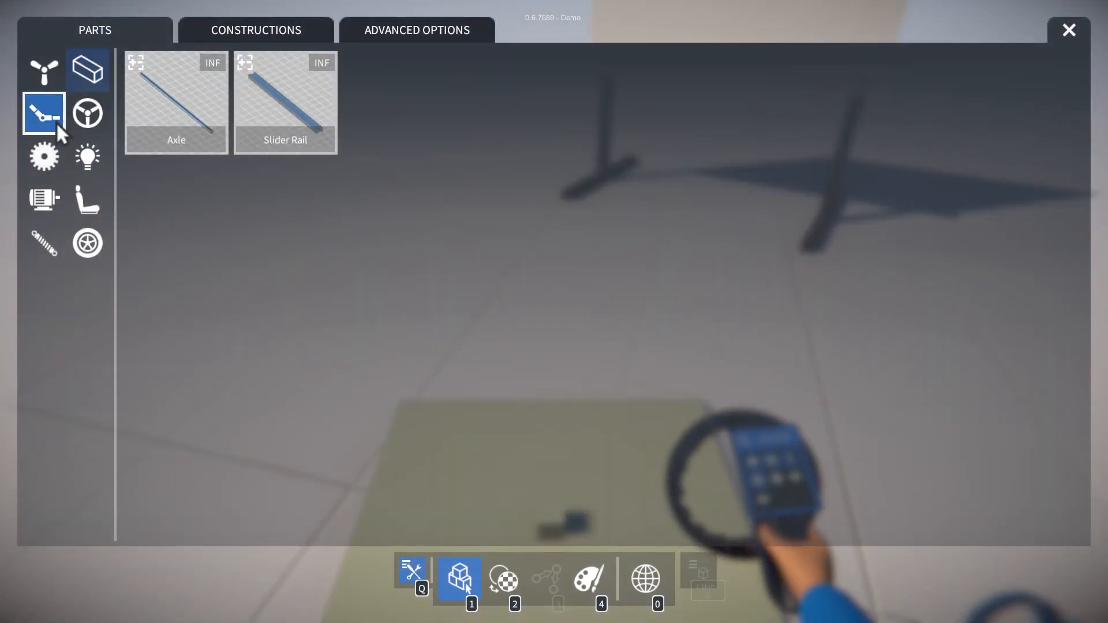
{"action": "left_click", "coordinate": [176, 101]}
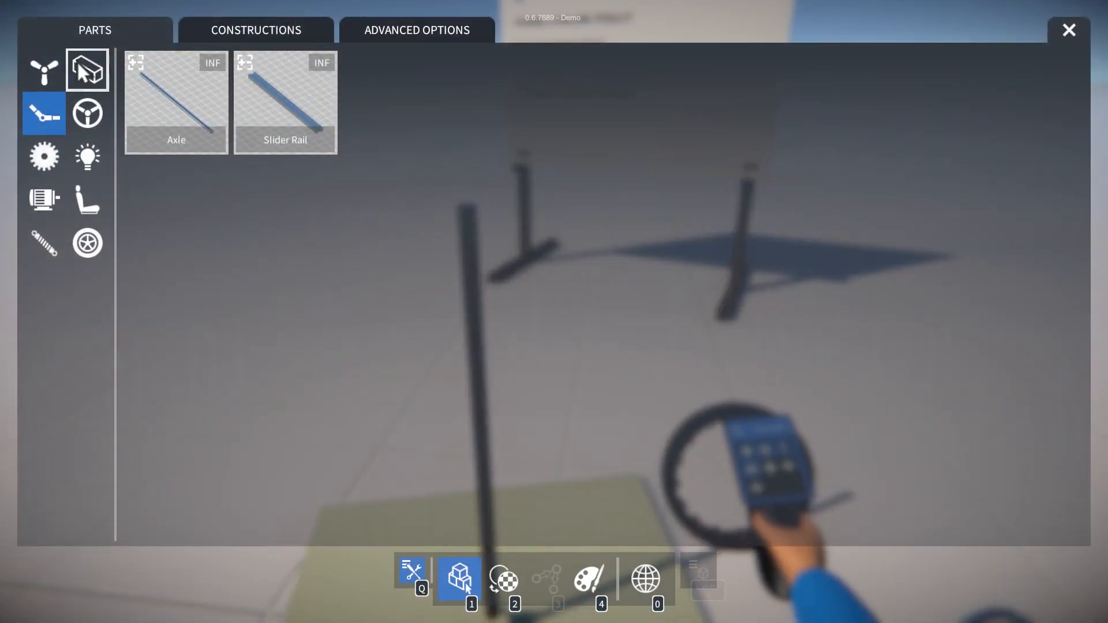
{"action": "left_click", "coordinate": [1068, 30]}
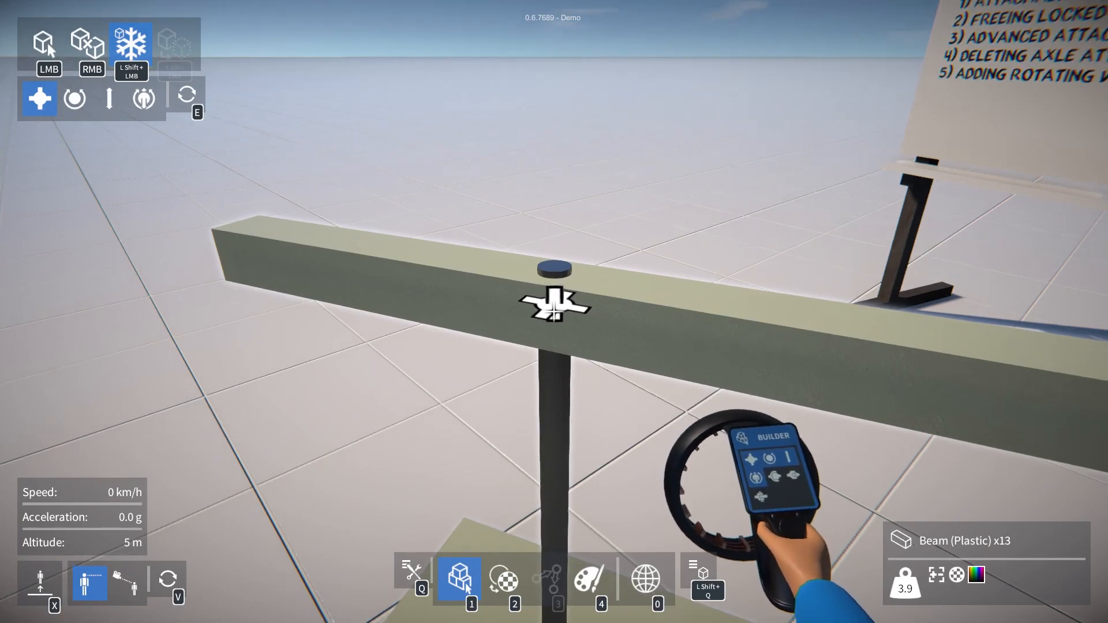
Cycle the beam-axle joint through rotary, slider, rotary-slider and fixed attachment types.
{"action": "left_click", "coordinate": [74, 98]}
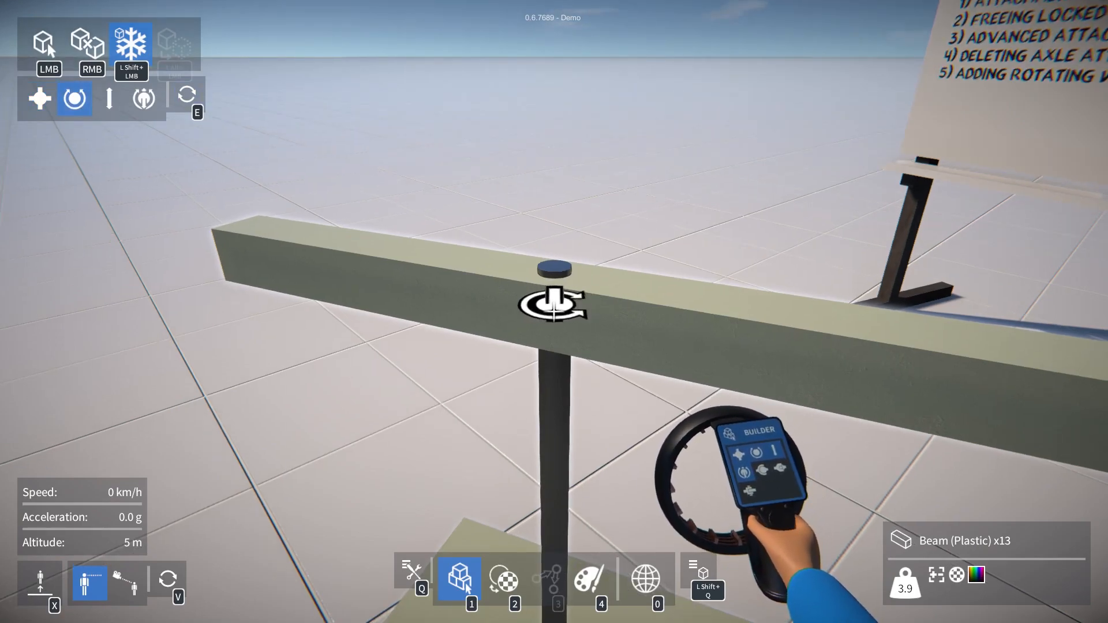
{"action": "left_click", "coordinate": [108, 98]}
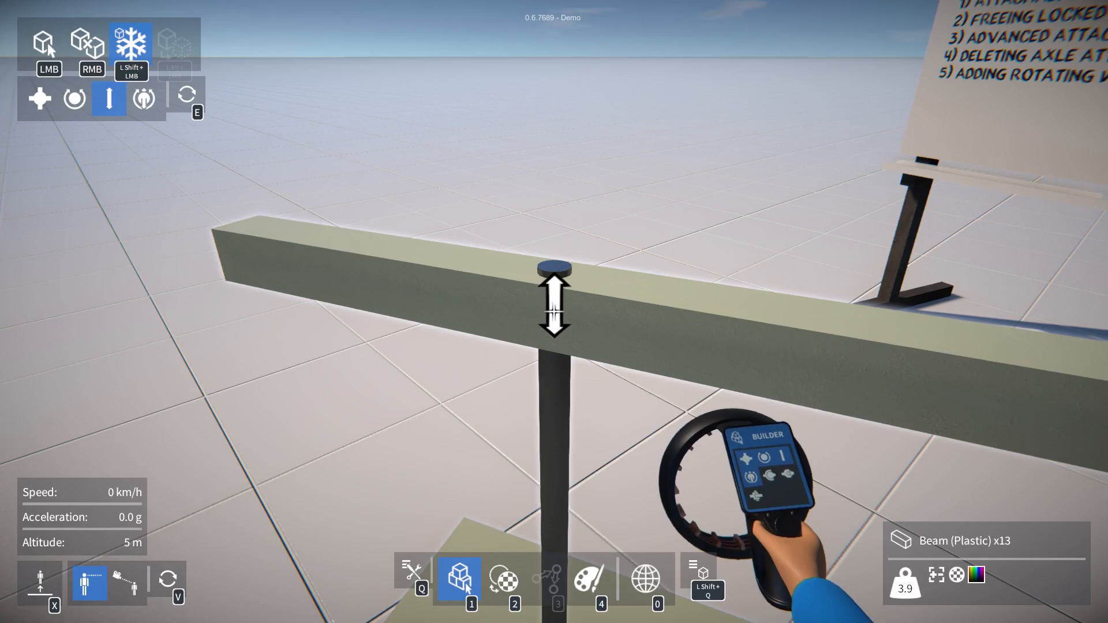
{"action": "left_click", "coordinate": [144, 99]}
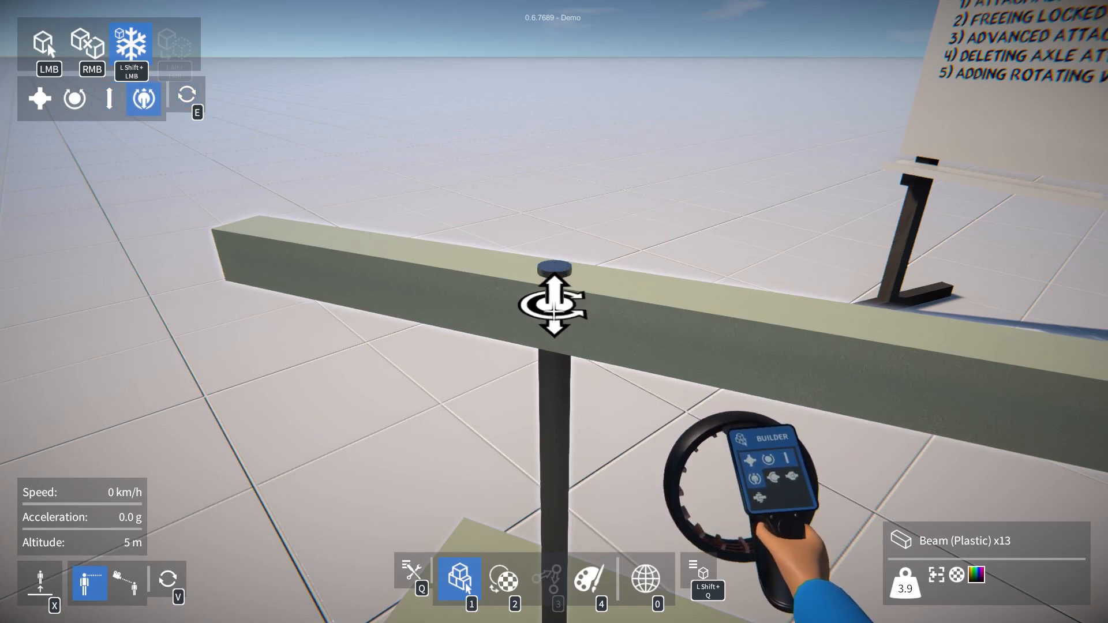
{"action": "left_click", "coordinate": [39, 98]}
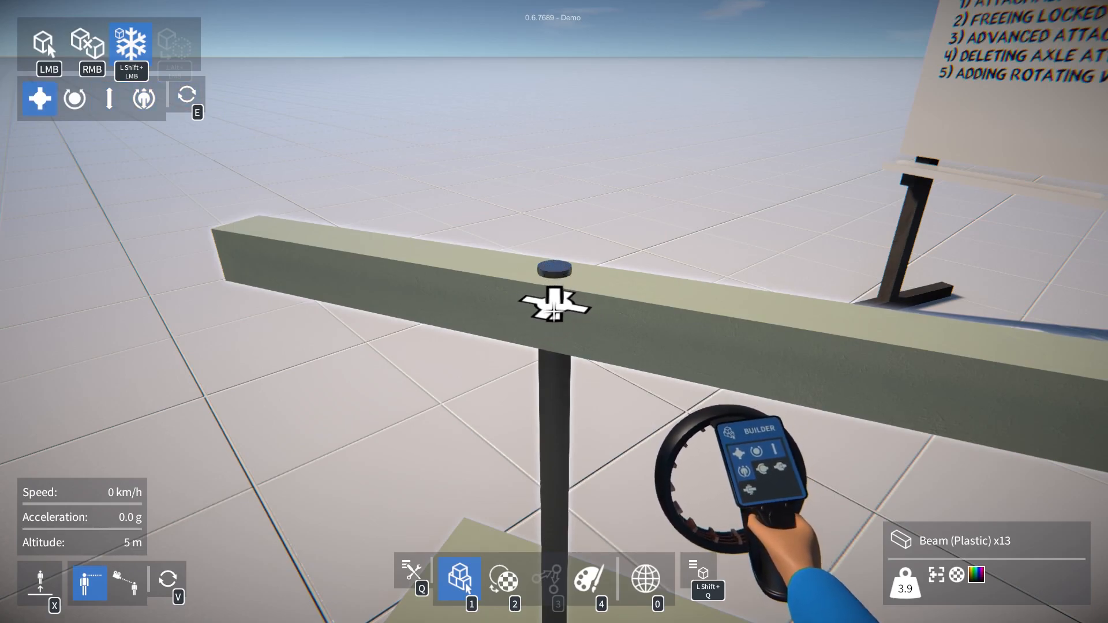
{"action": "left_click", "coordinate": [74, 98]}
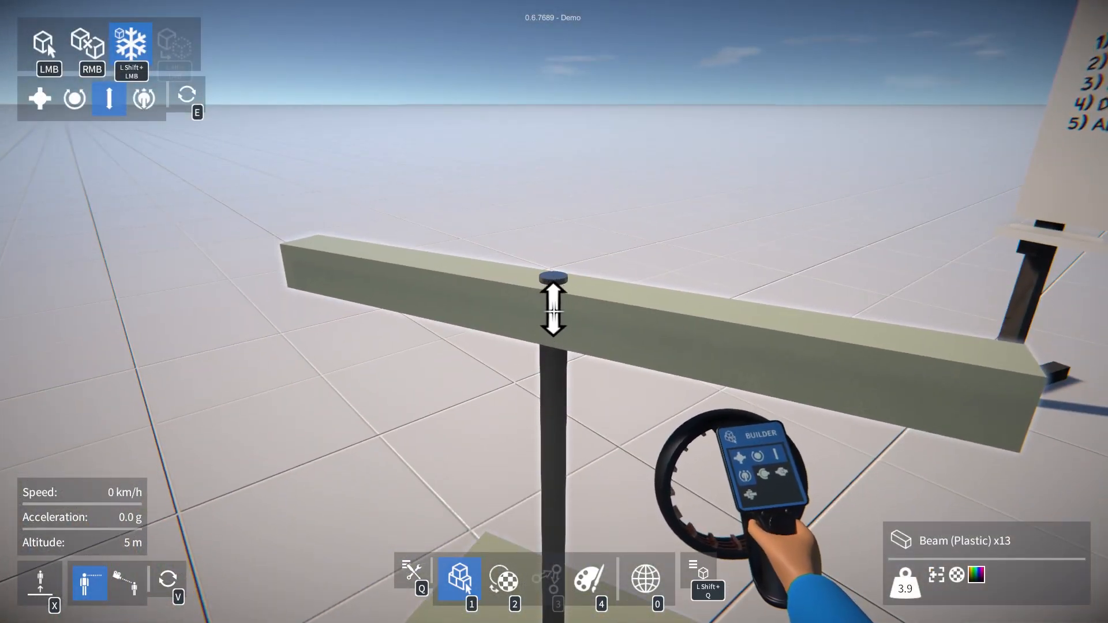
{"action": "left_click", "coordinate": [142, 98]}
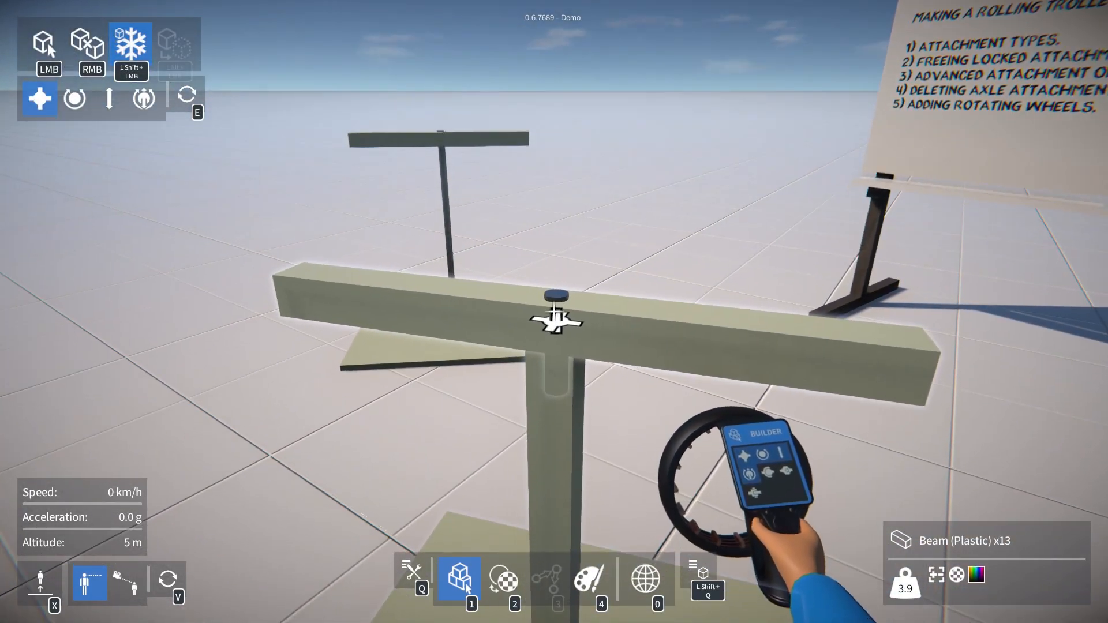
{"action": "left_click", "coordinate": [73, 99]}
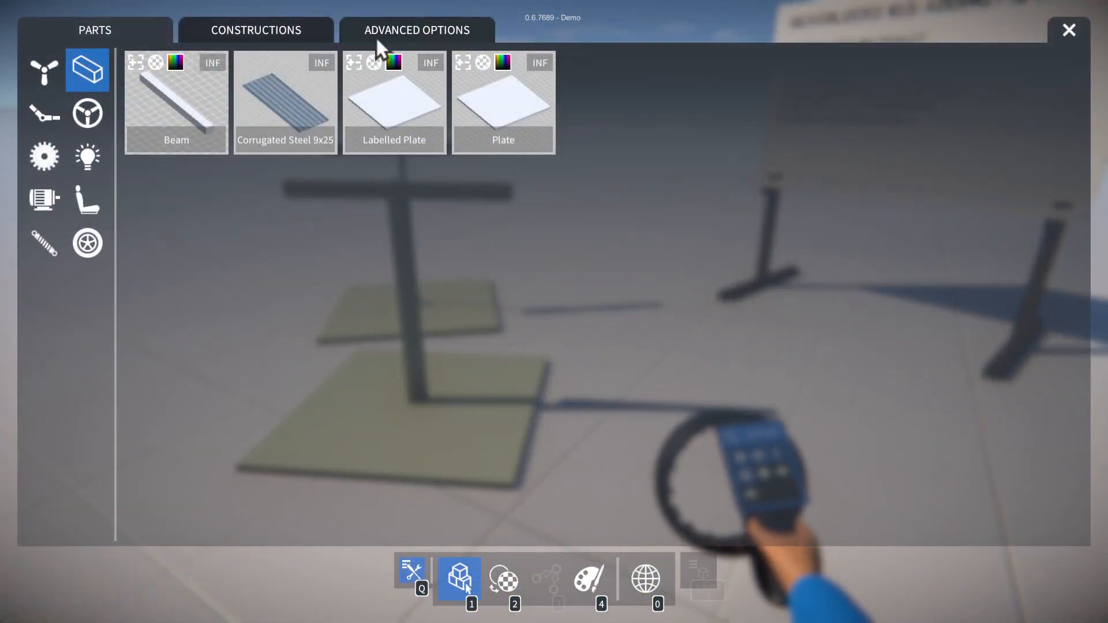
Show Advanced Options to review the Enabled Attachment Types toggles.
{"action": "left_click", "coordinate": [416, 29]}
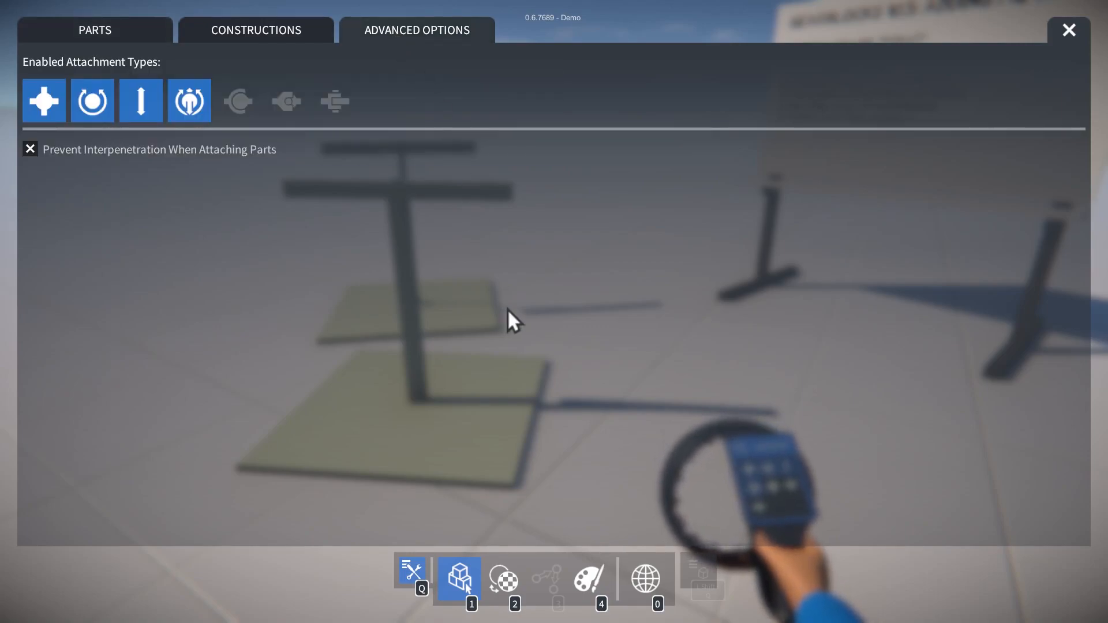
{"action": "mouse_move", "coordinate": [141, 100]}
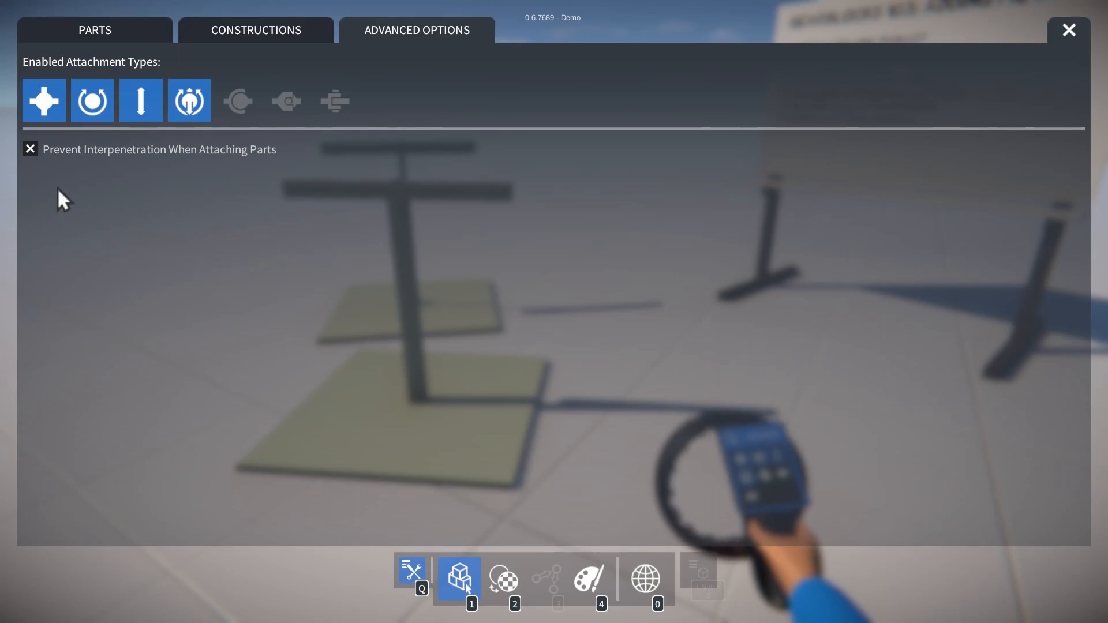
{"action": "mouse_move", "coordinate": [43, 100]}
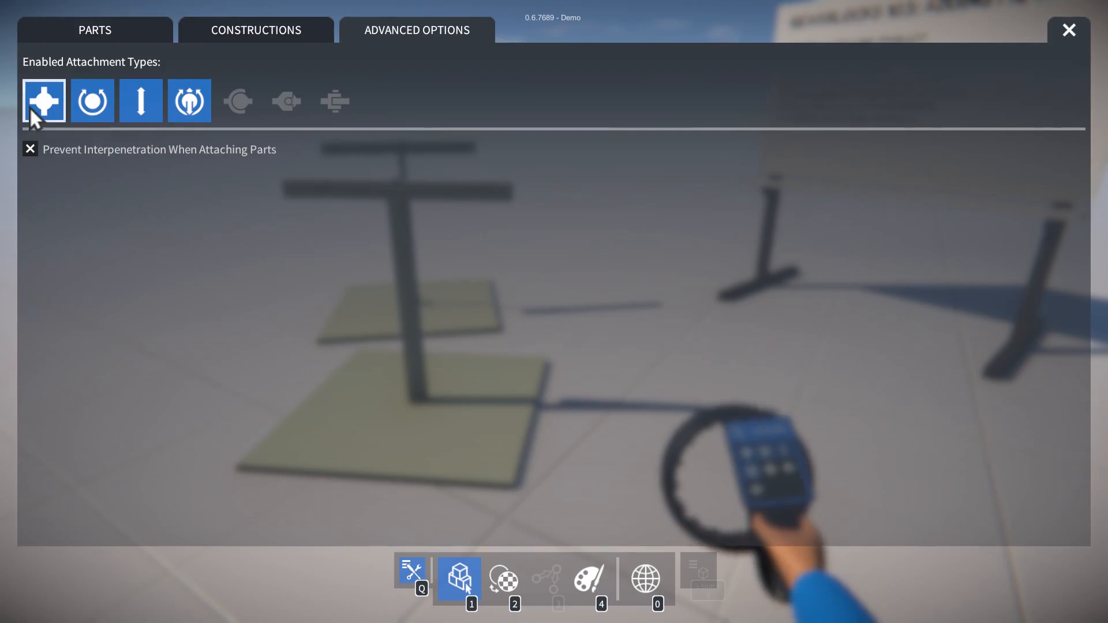
{"action": "mouse_move", "coordinate": [44, 101]}
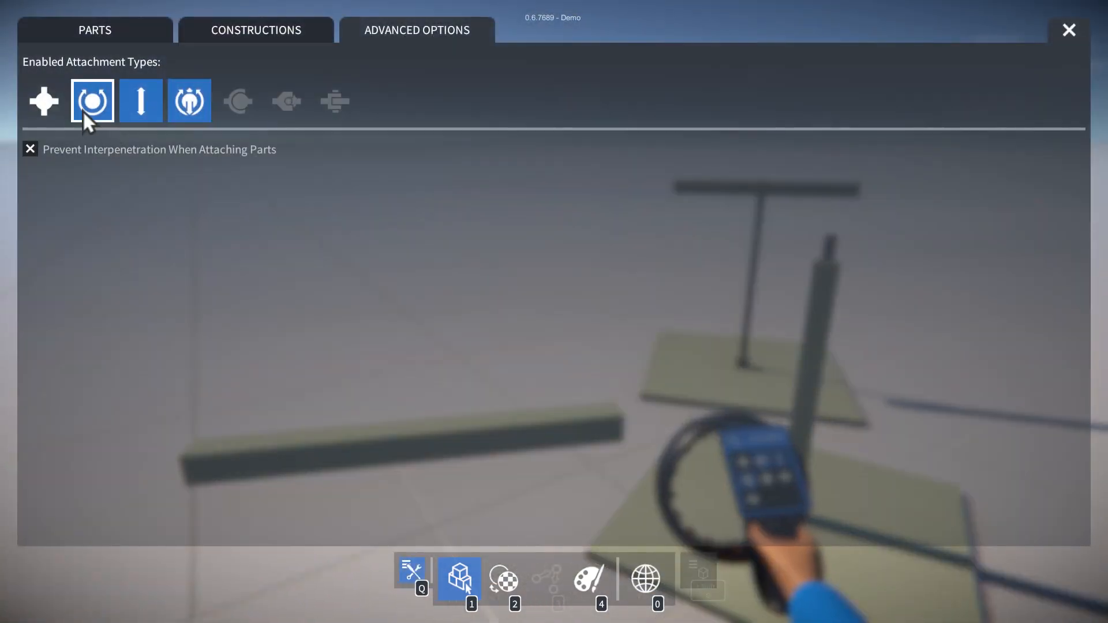
{"action": "left_click", "coordinate": [1068, 29]}
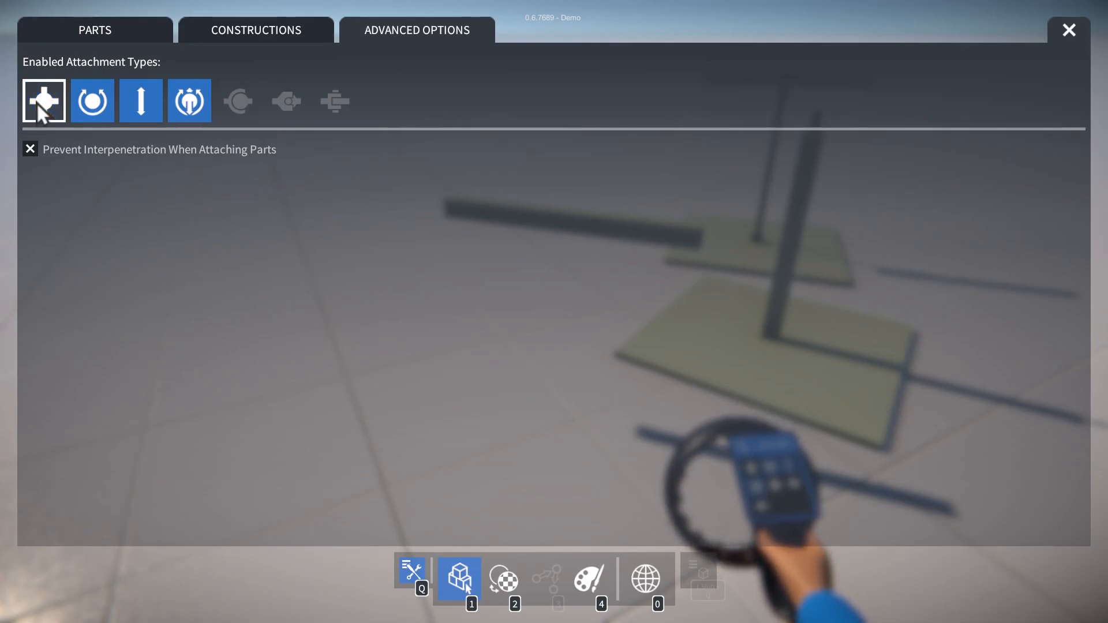
Toggle attachment types so Fixed is off while Rotary, Linear and rotary-bearing stay on.
{"action": "left_click", "coordinate": [91, 101]}
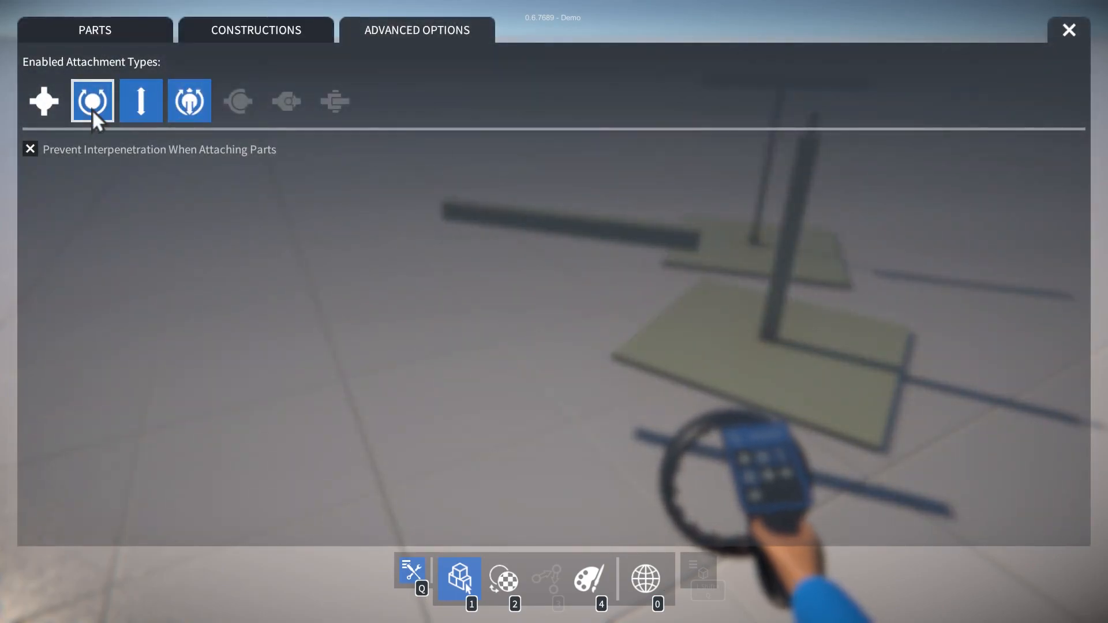
{"action": "left_click", "coordinate": [1067, 29]}
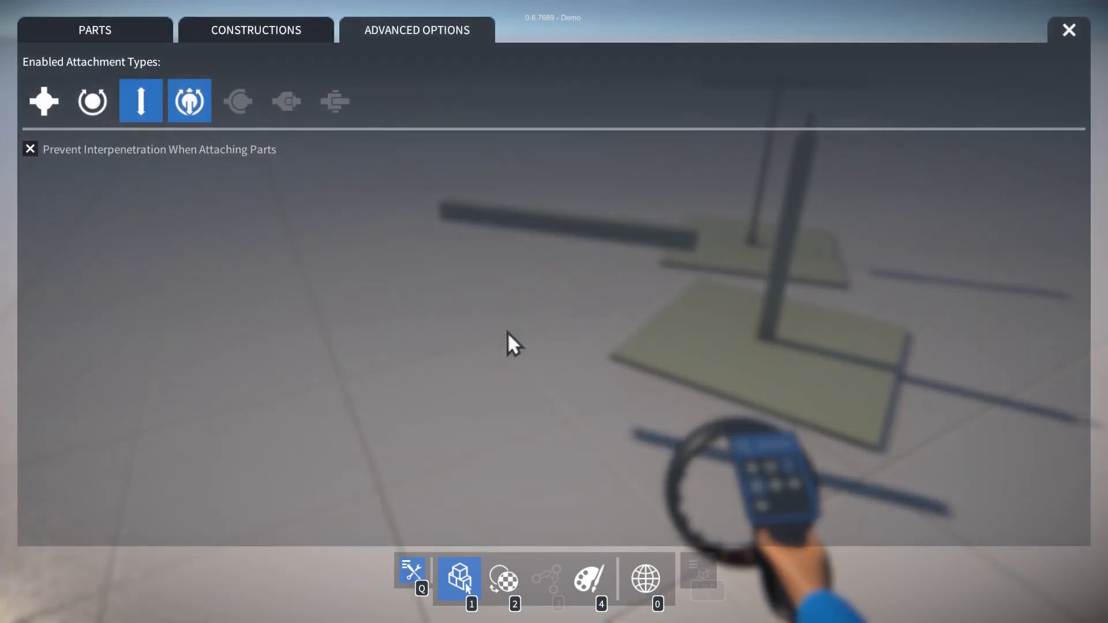
{"action": "left_click", "coordinate": [44, 100]}
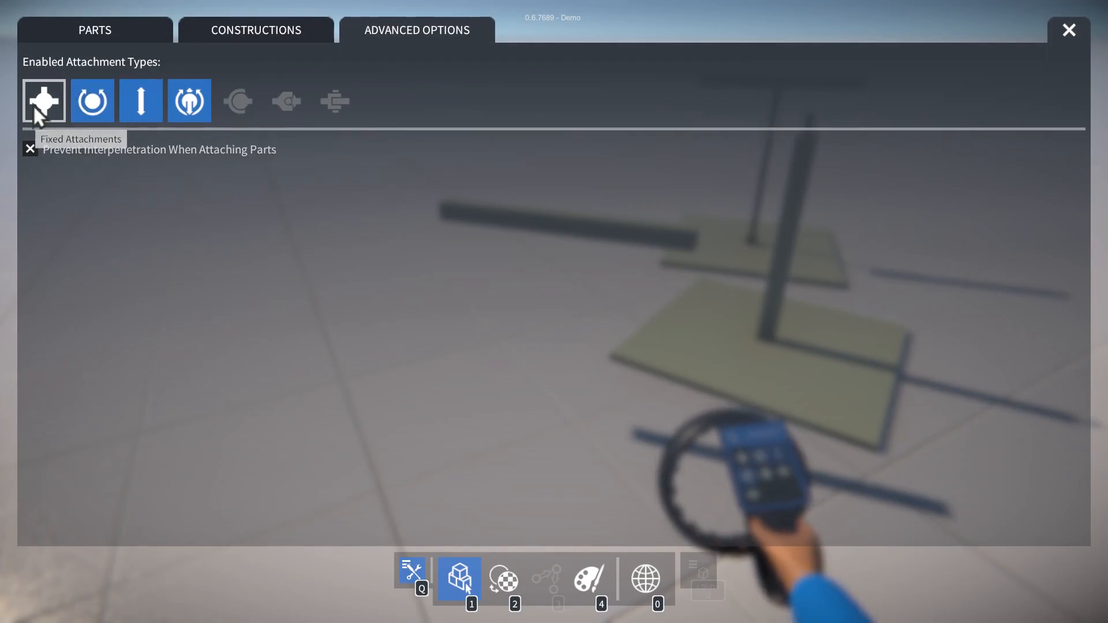
{"action": "left_click", "coordinate": [43, 100]}
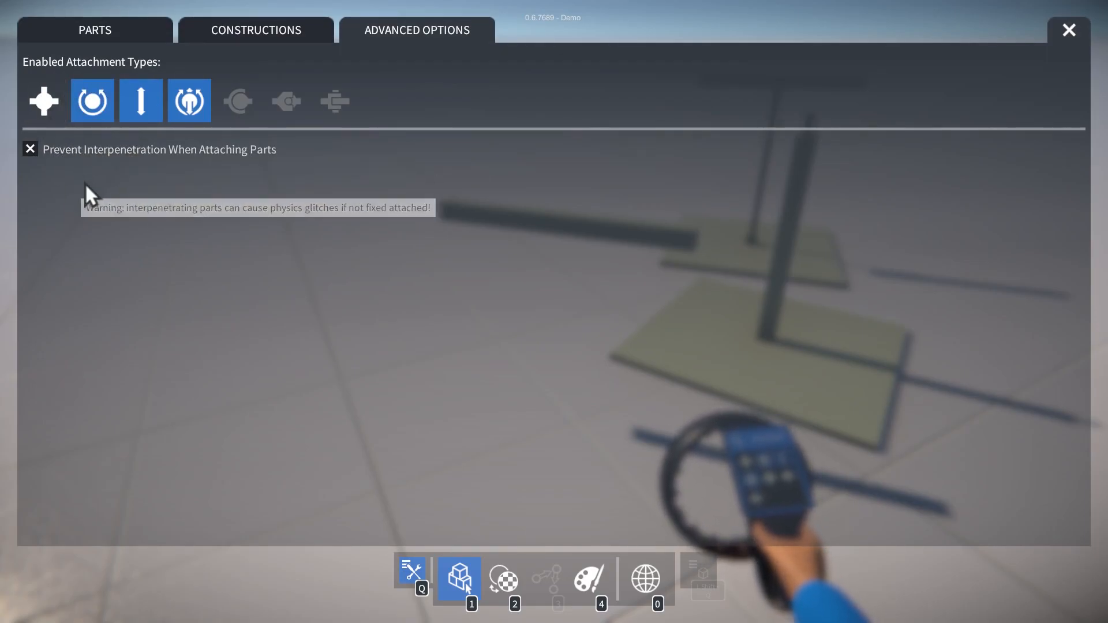
{"action": "left_click", "coordinate": [1067, 29]}
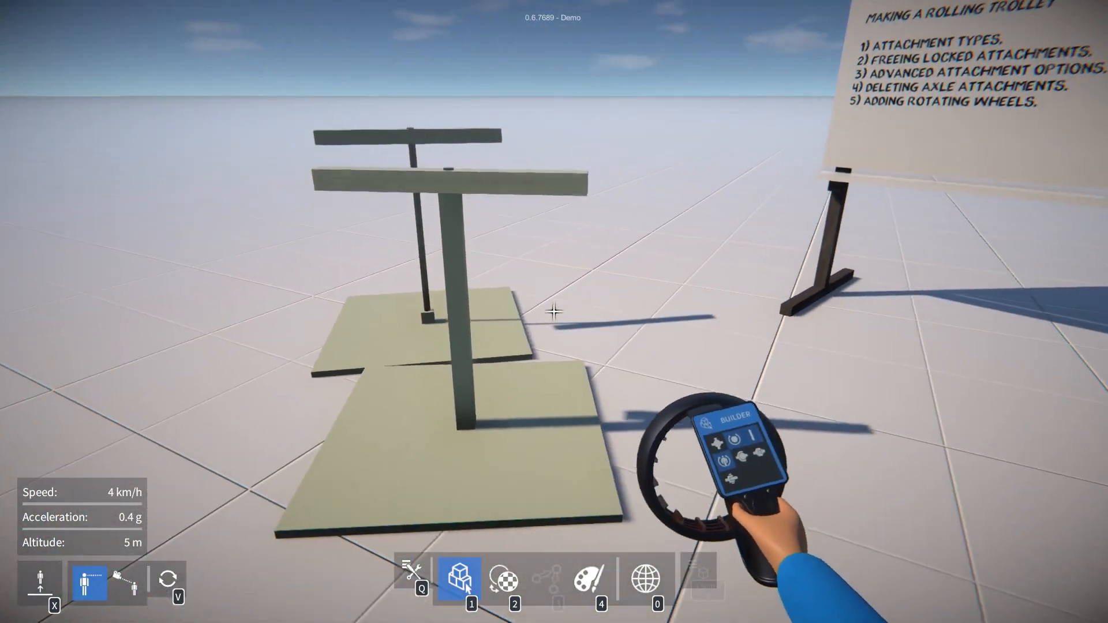
{"action": "left_click", "coordinate": [458, 579]}
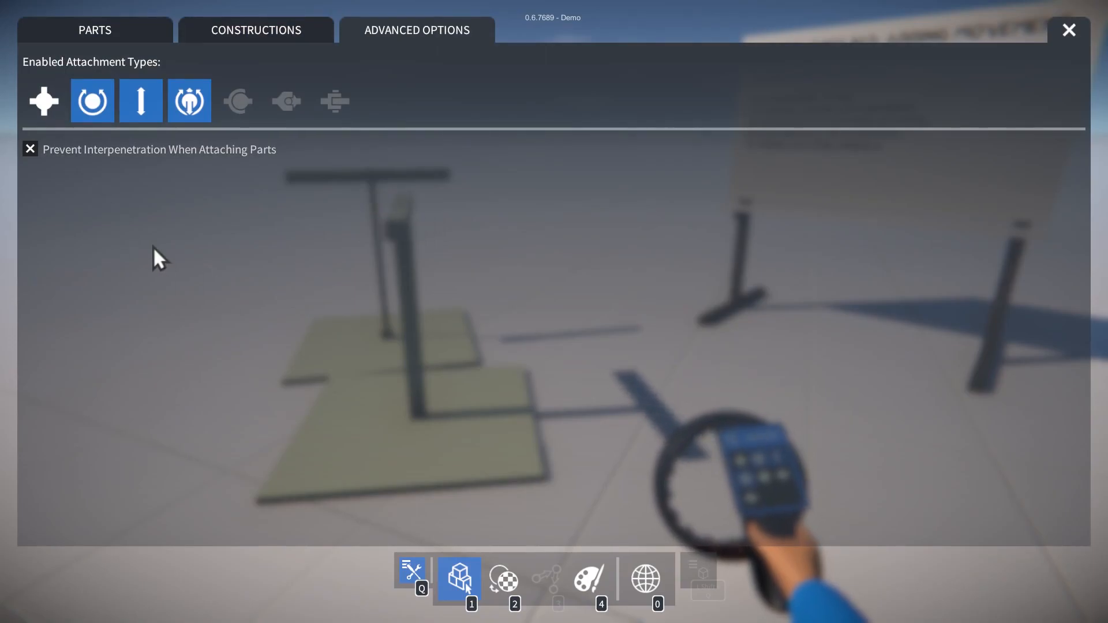
Confirm Fixed Attachments remains switched off in Advanced Options.
{"action": "left_click", "coordinate": [44, 101]}
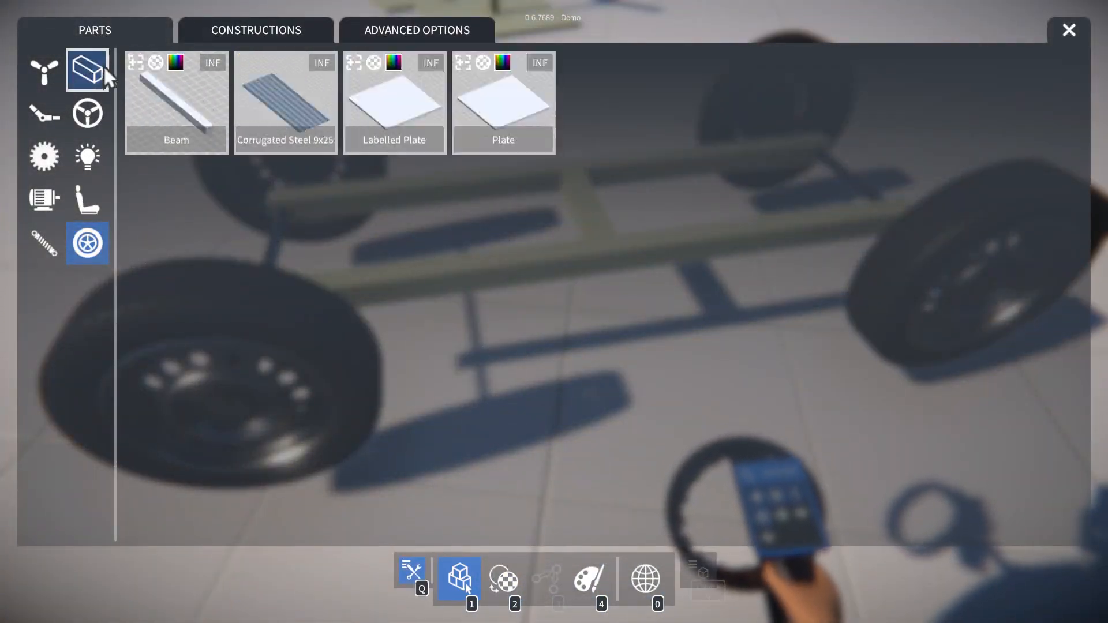
Take the 13x13 plastic Plate from the plates category to lay over the trolley.
{"action": "left_click", "coordinate": [502, 103]}
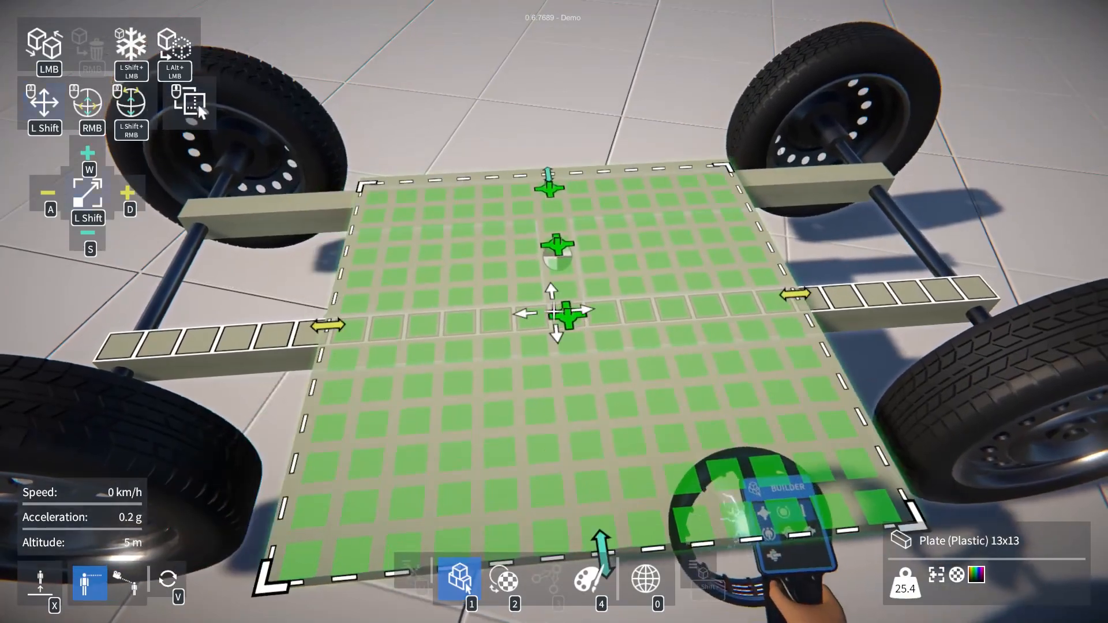